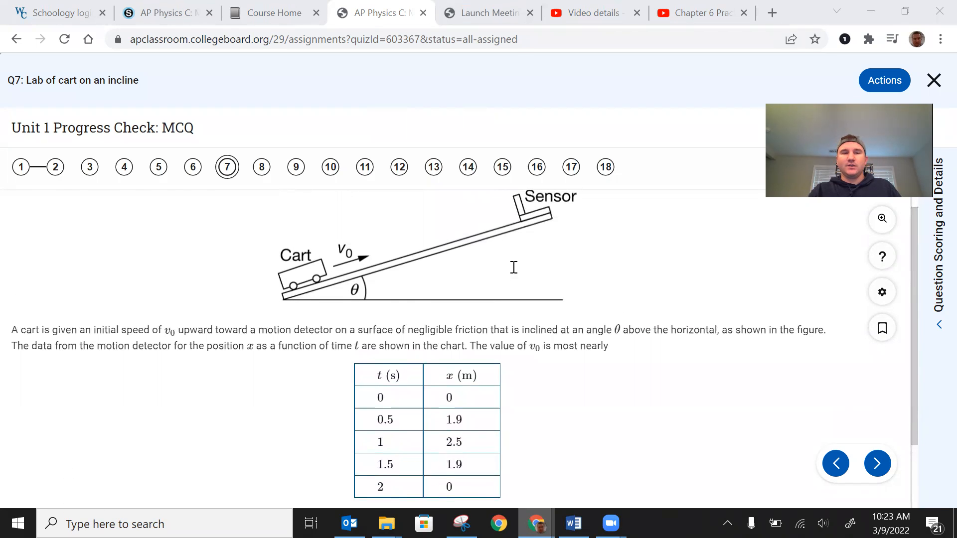
Scroll down to reveal all five answer choices, 0 to 10 m/s, with D (5 m/s) marked
scroll(down, 3)
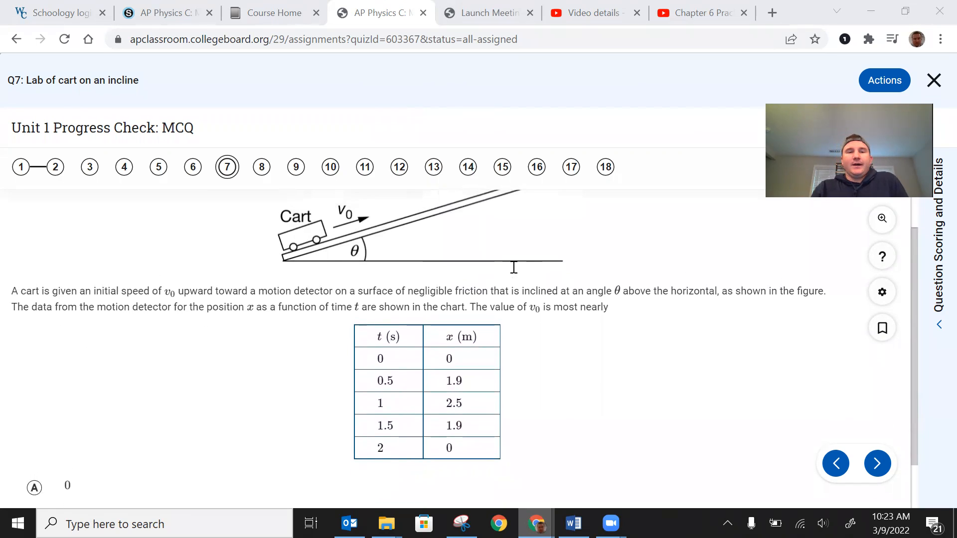
scroll(down, 3)
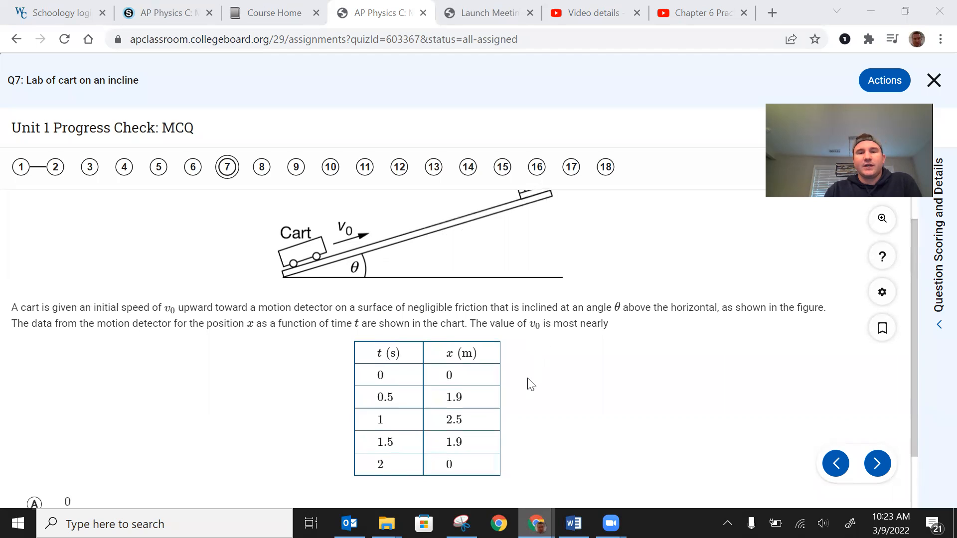
scroll(down, 3)
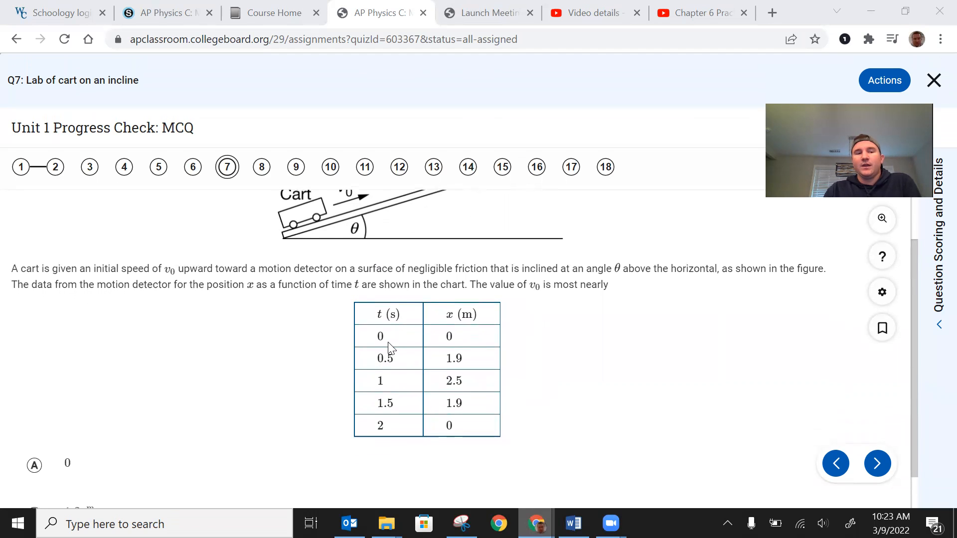
mouse_move(414, 350)
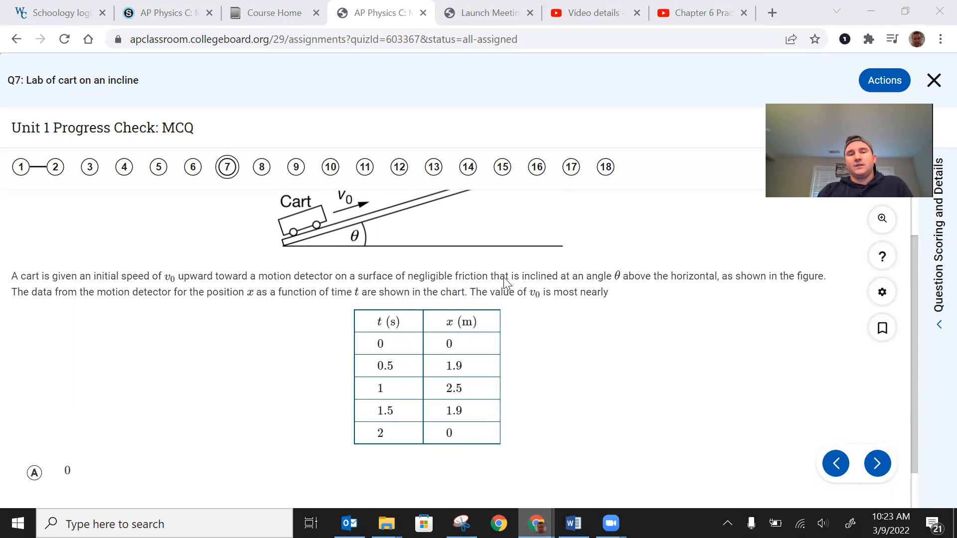
mouse_move(397, 375)
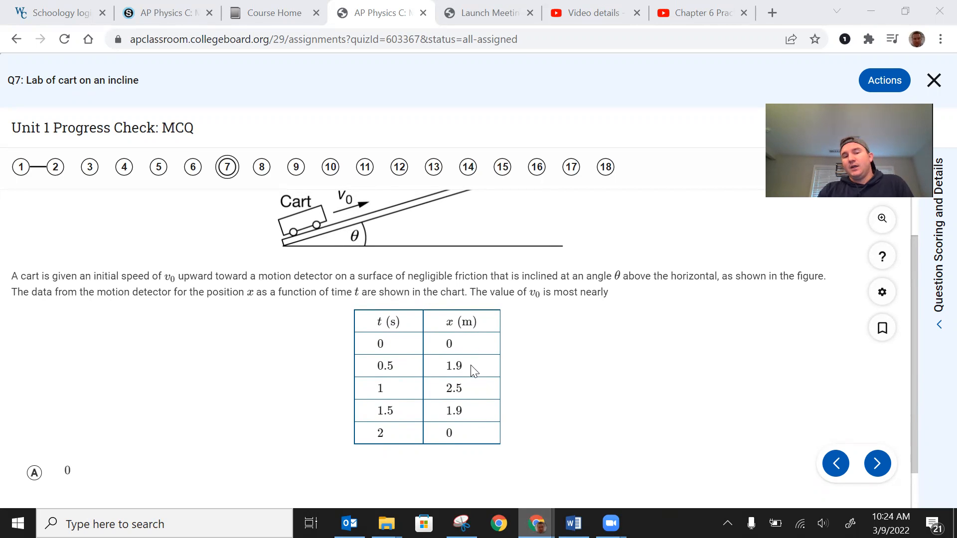
mouse_move(443, 376)
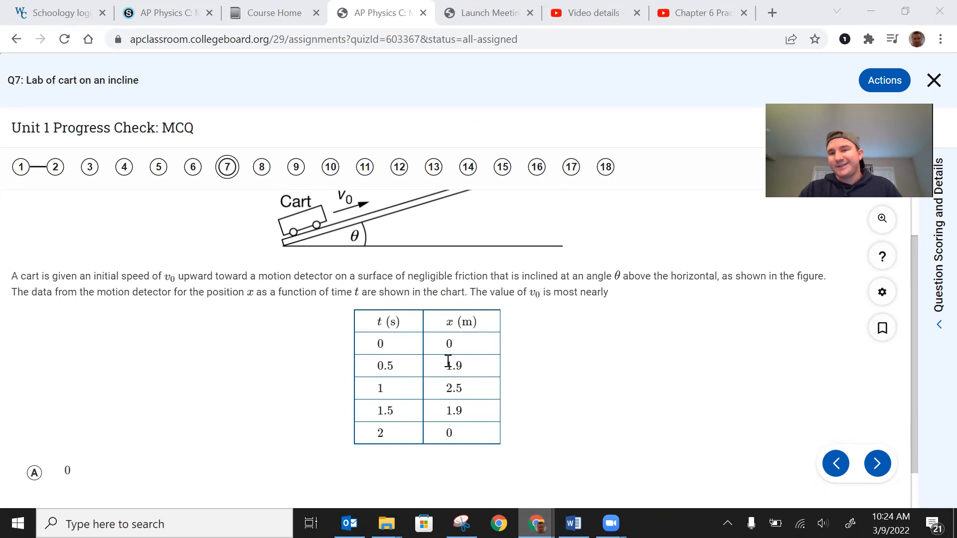
mouse_move(316, 384)
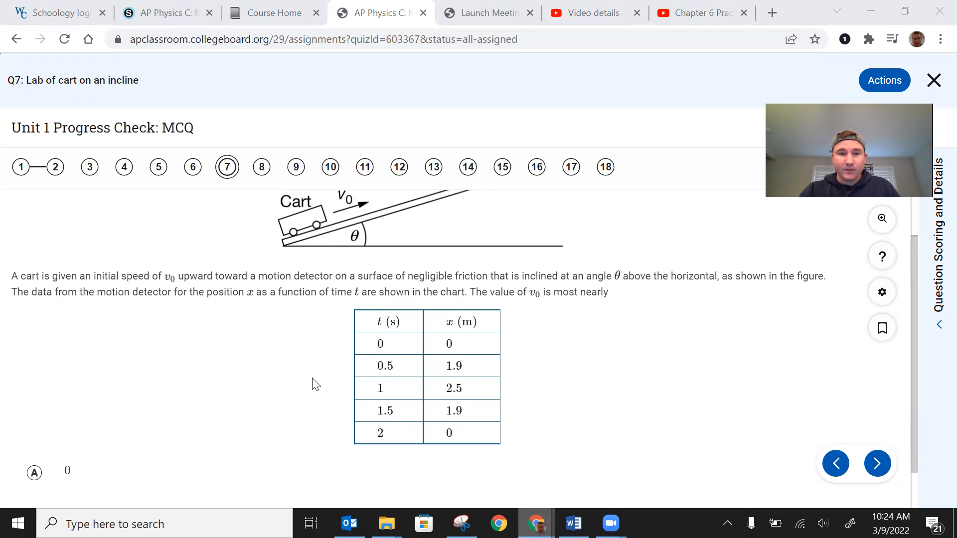
mouse_move(418, 356)
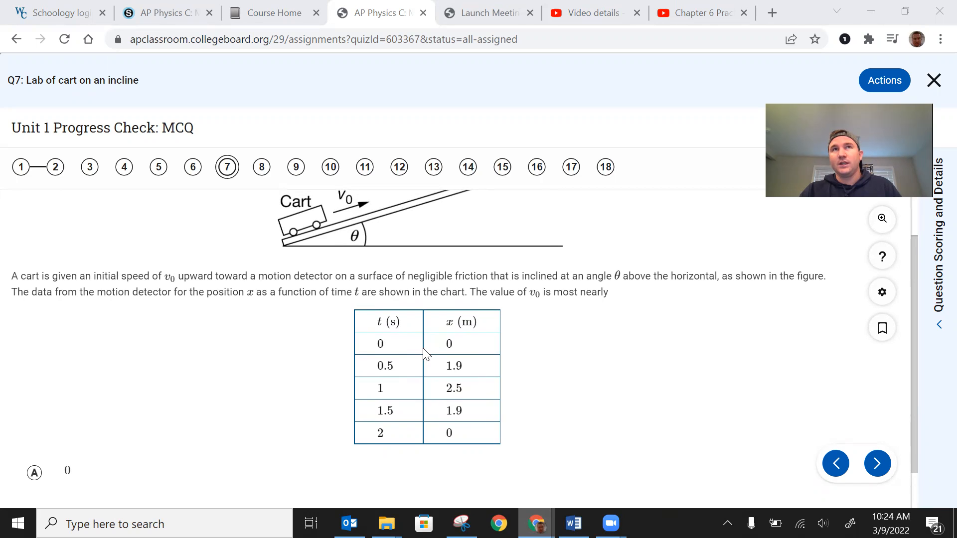
mouse_move(430, 351)
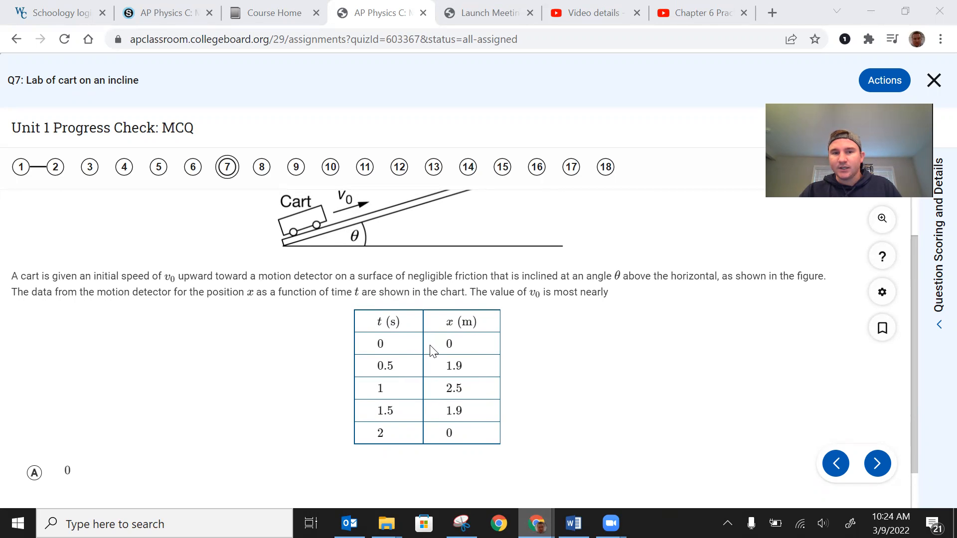
mouse_move(412, 369)
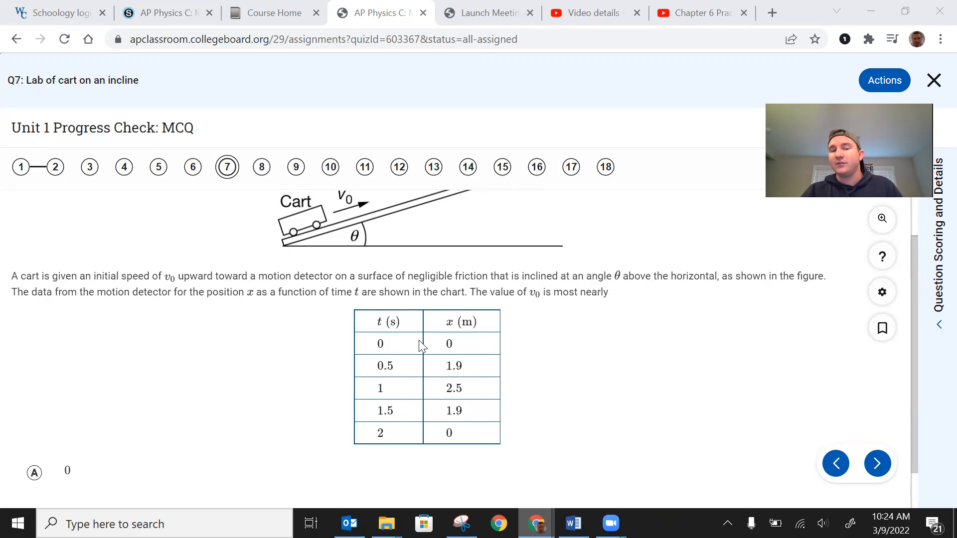
mouse_move(427, 357)
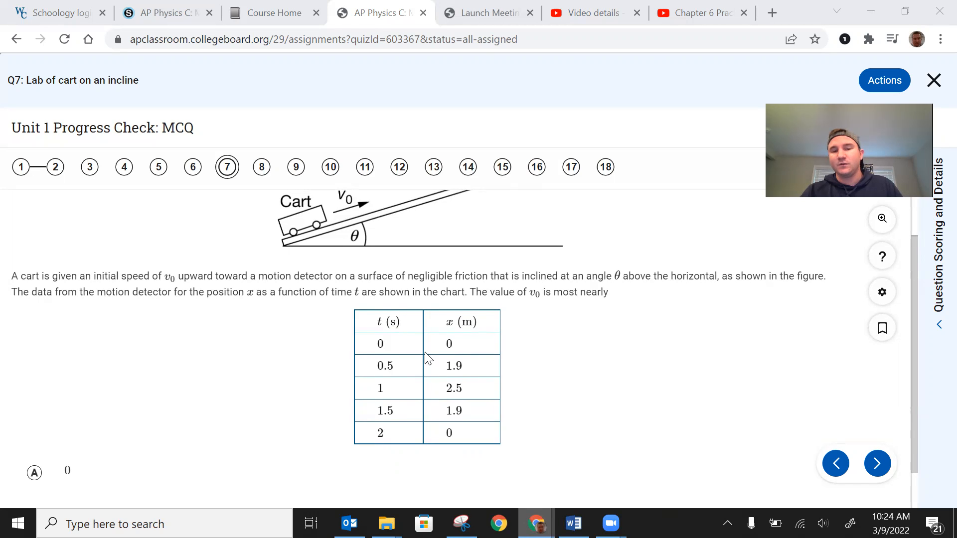
scroll(down, 3)
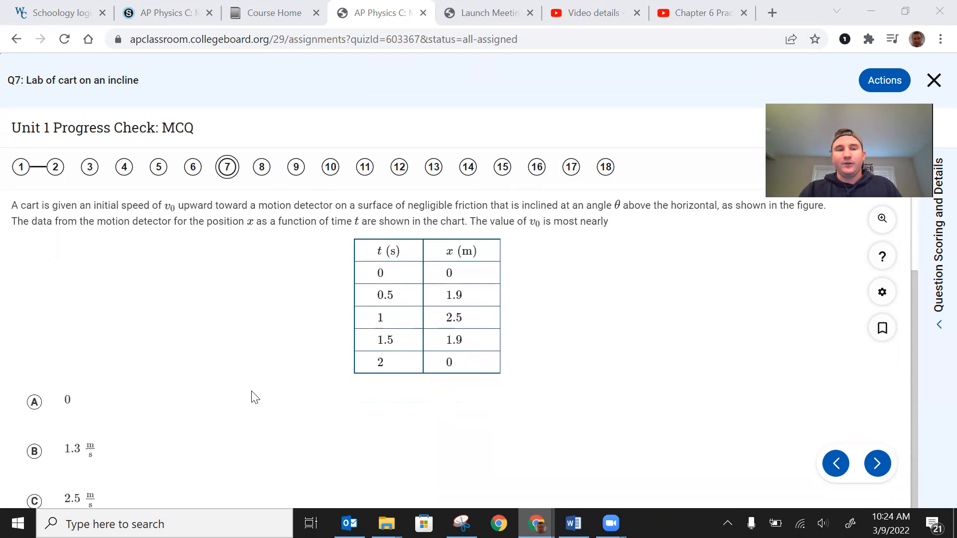
scroll(down, 3)
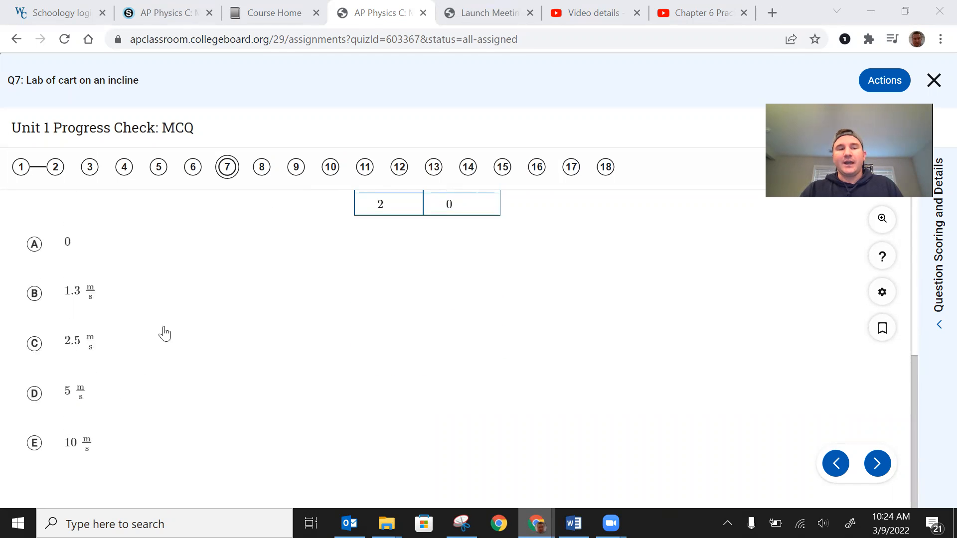
scroll(down, 3)
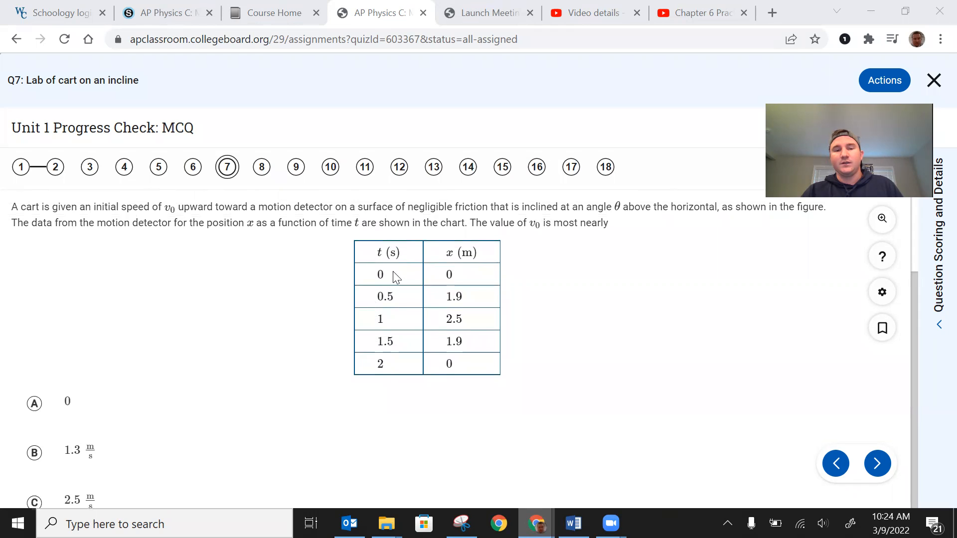
scroll(down, 3)
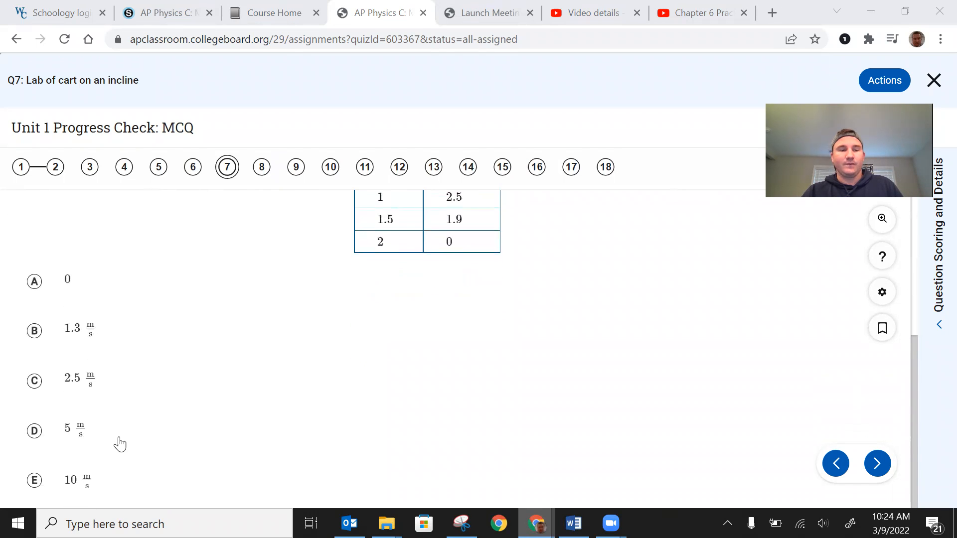
mouse_move(166, 444)
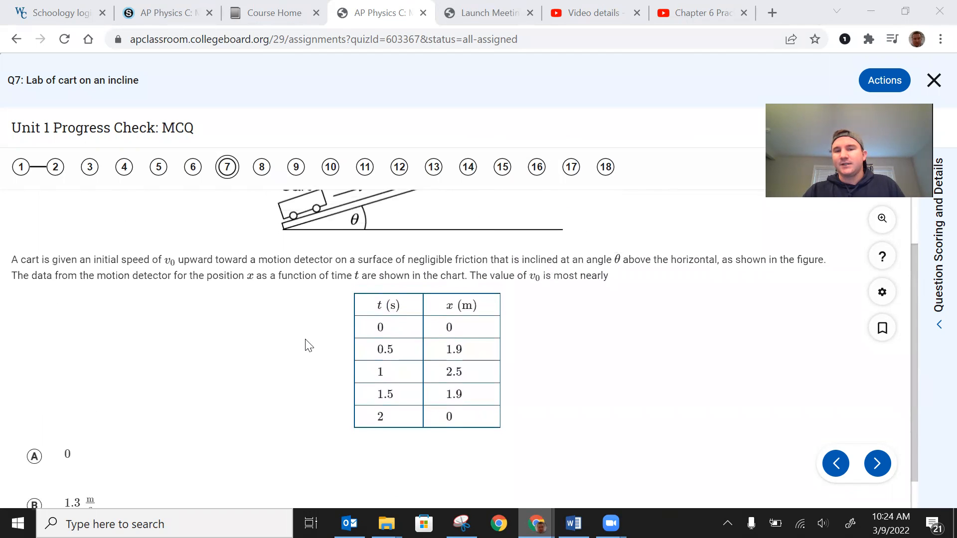
scroll(down, 3)
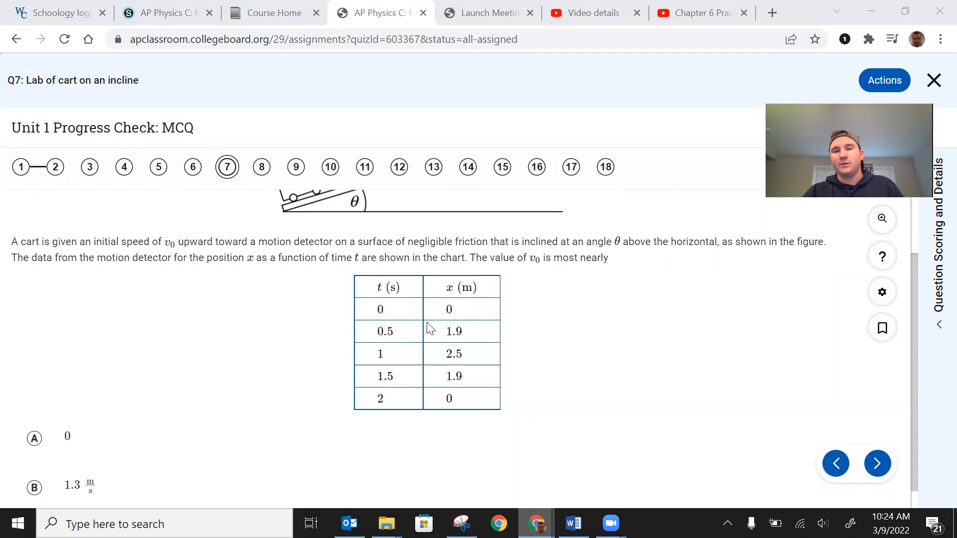
mouse_move(270, 375)
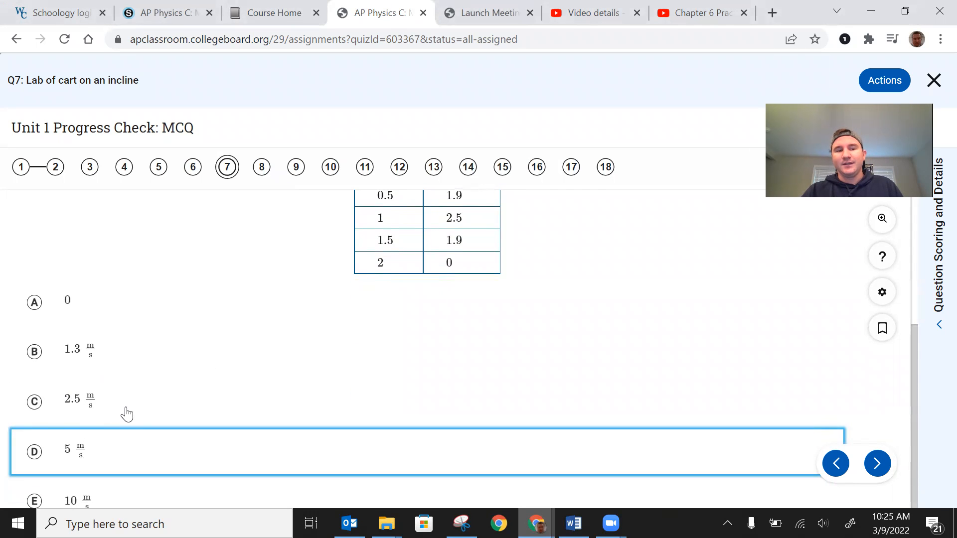
mouse_move(142, 330)
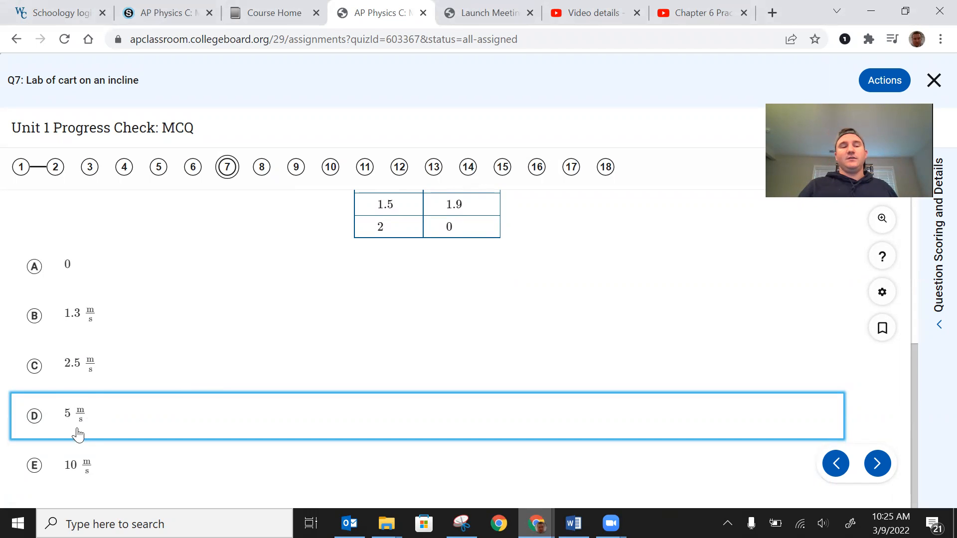
mouse_move(214, 428)
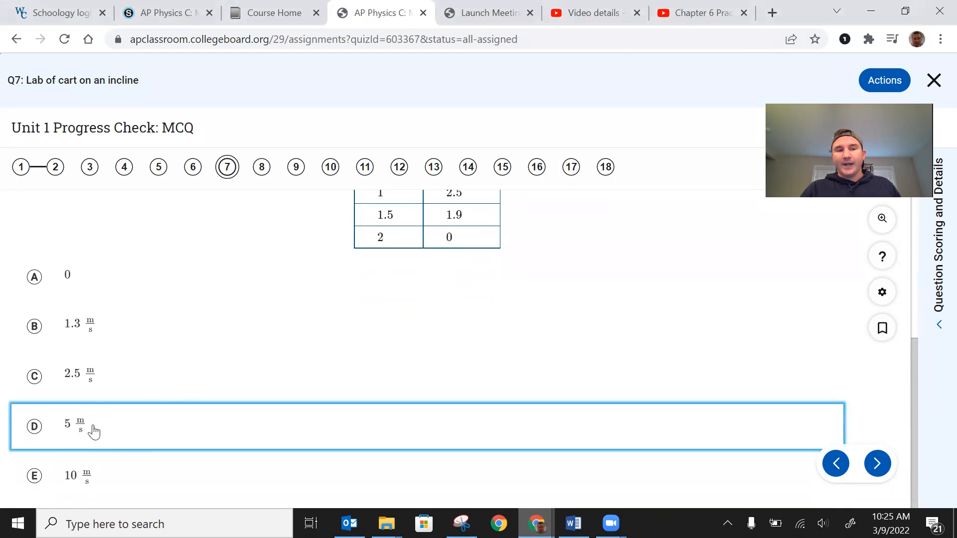
mouse_move(185, 343)
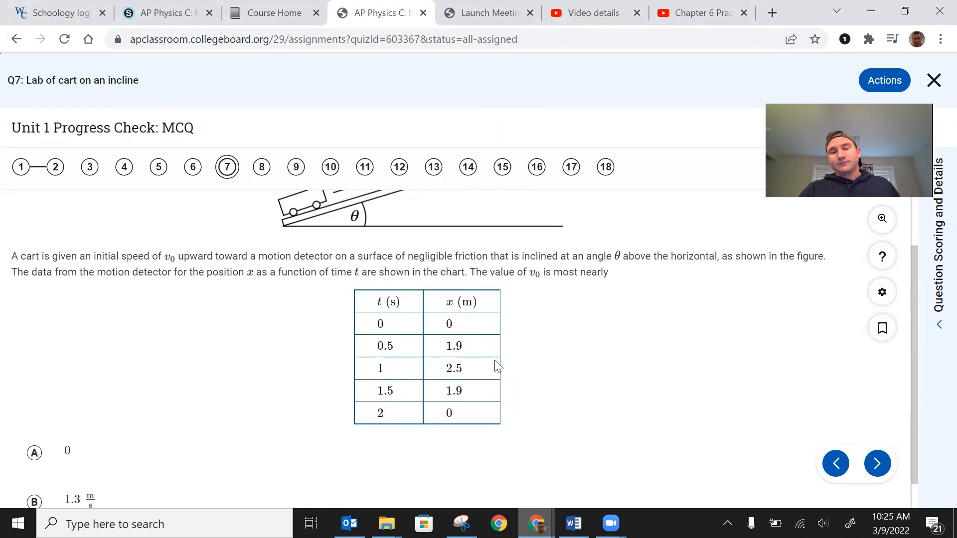
mouse_move(449, 329)
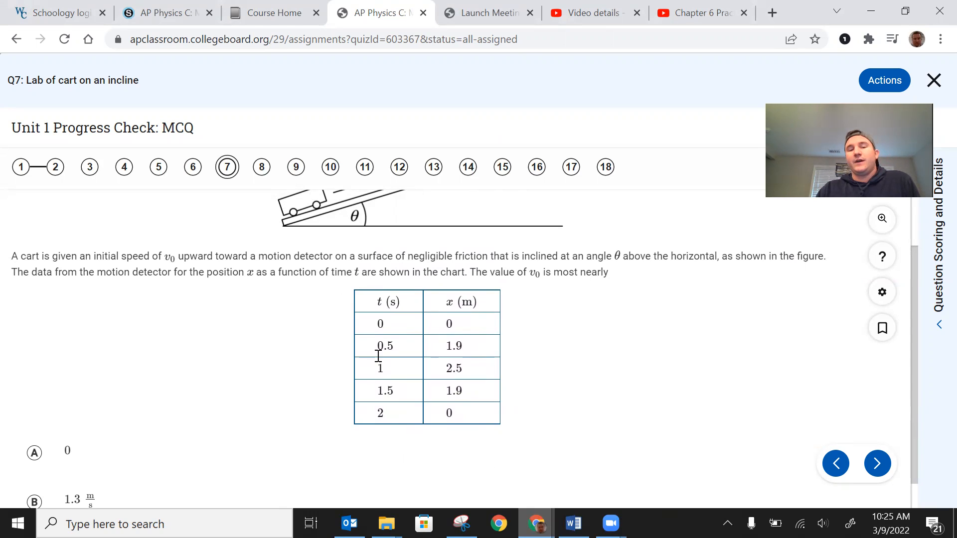
mouse_move(513, 421)
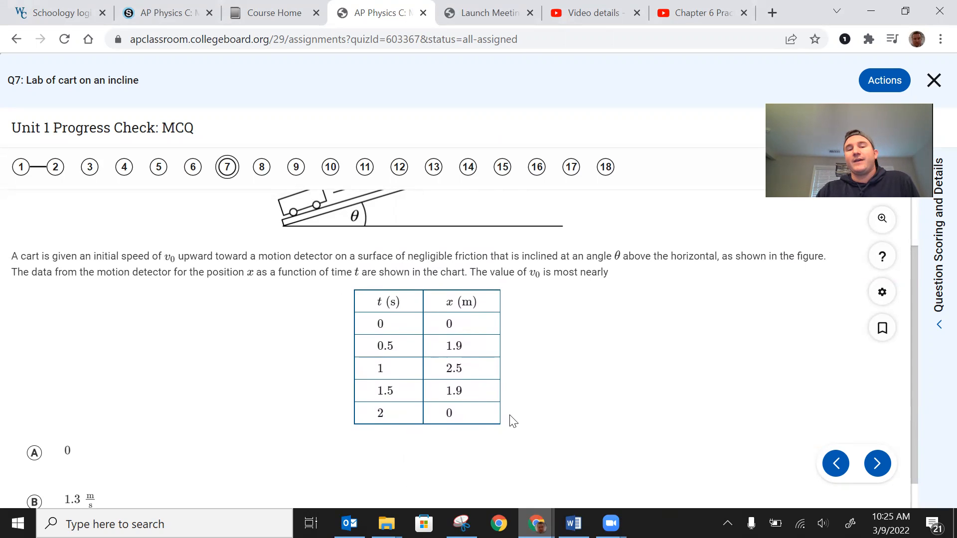
mouse_move(430, 381)
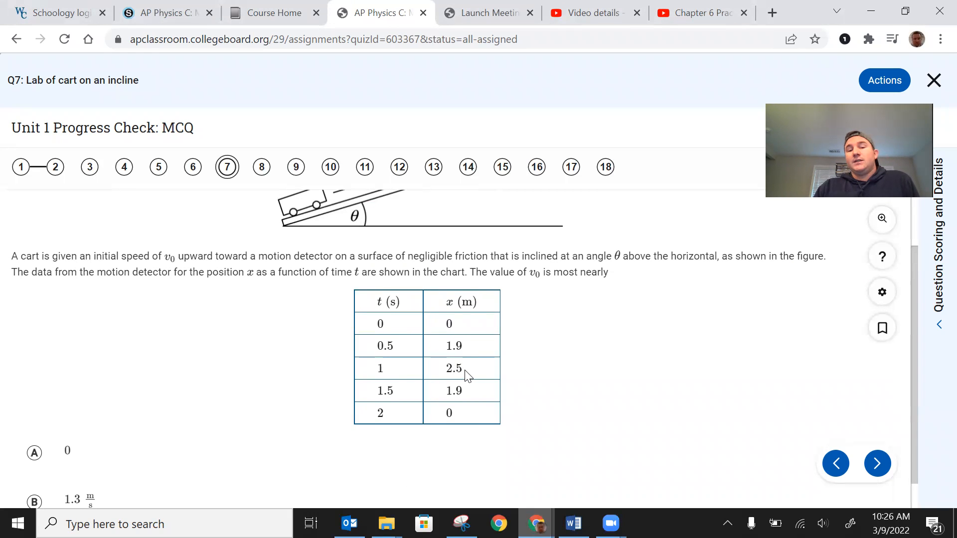
mouse_move(421, 372)
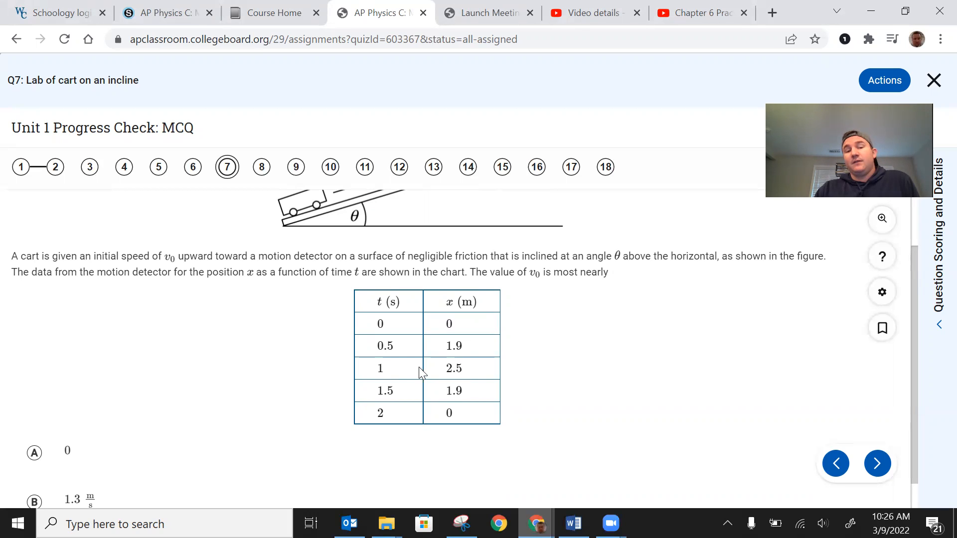
mouse_move(426, 356)
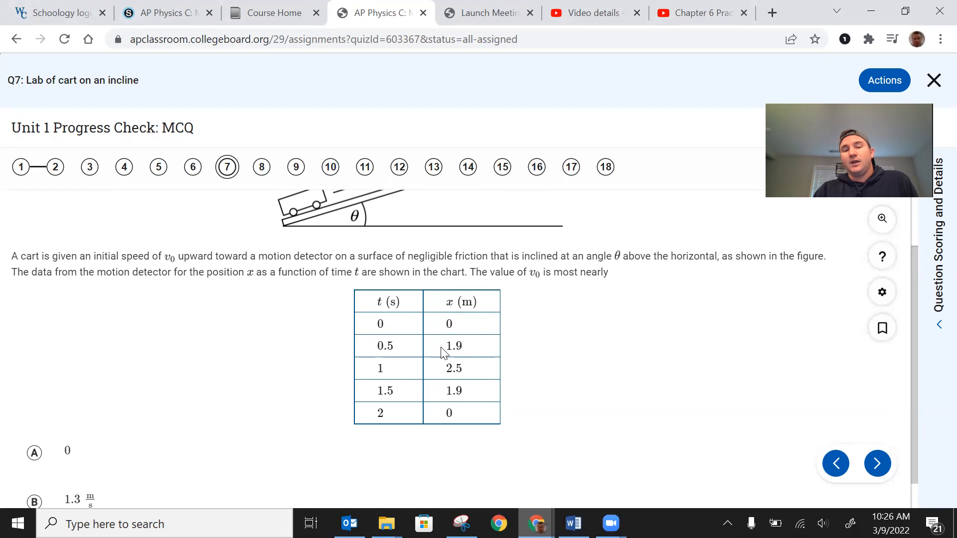
mouse_move(414, 353)
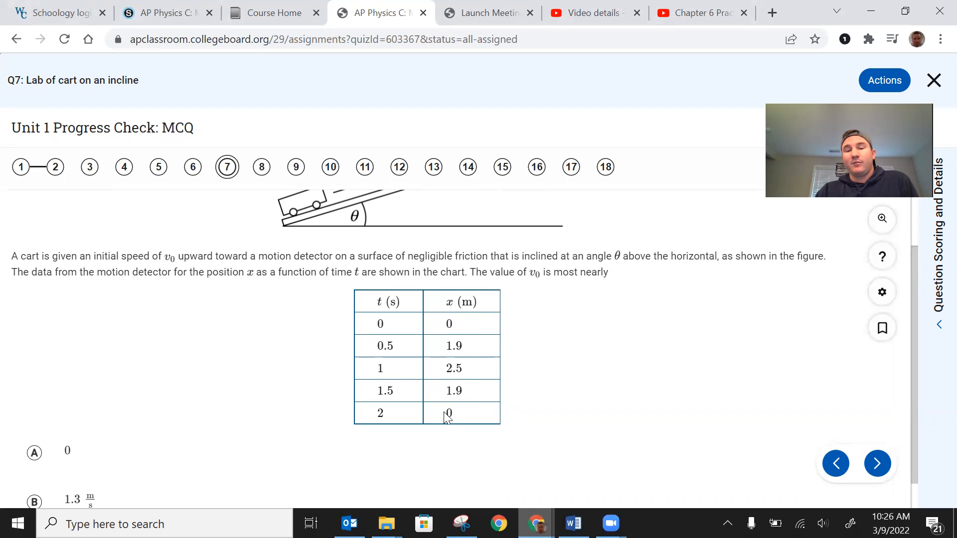
mouse_move(425, 421)
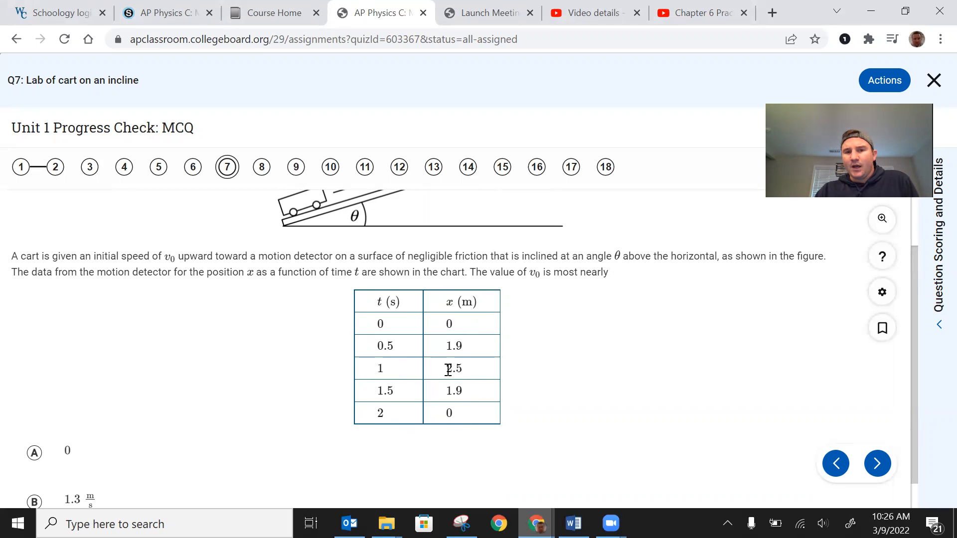
mouse_move(465, 392)
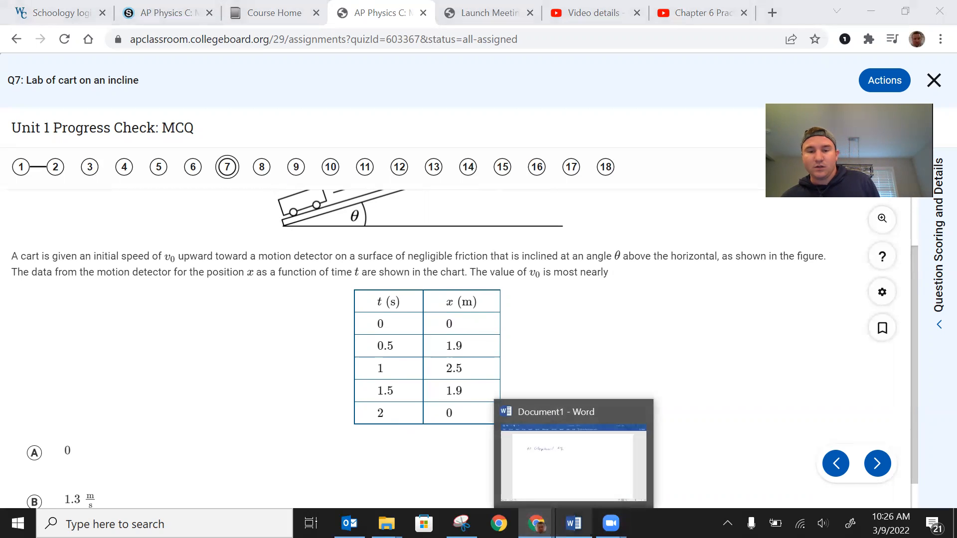
Handwrite V0 = 0 and Δx = -2.5 under 'AP Collegeboard #7', then return to the question
click(573, 523)
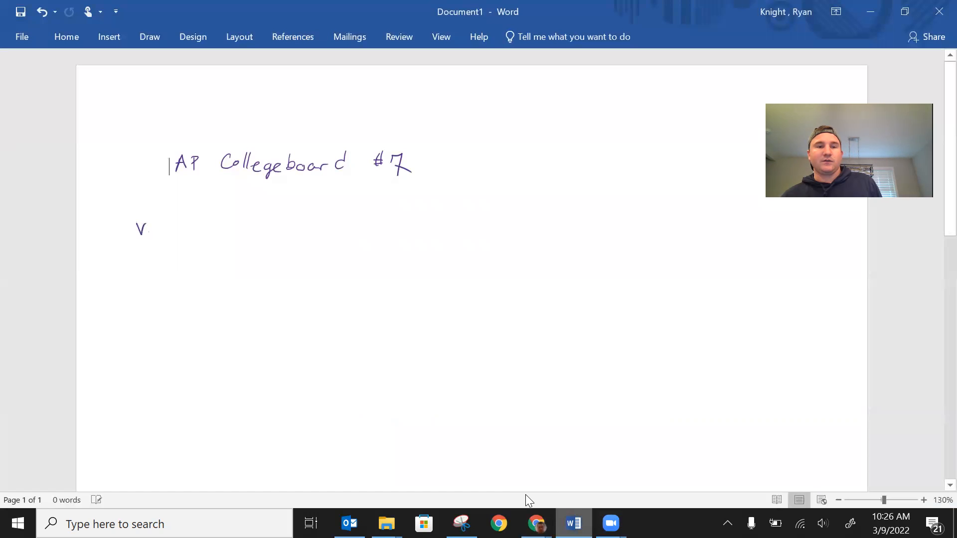
drag(149, 231, 178, 231)
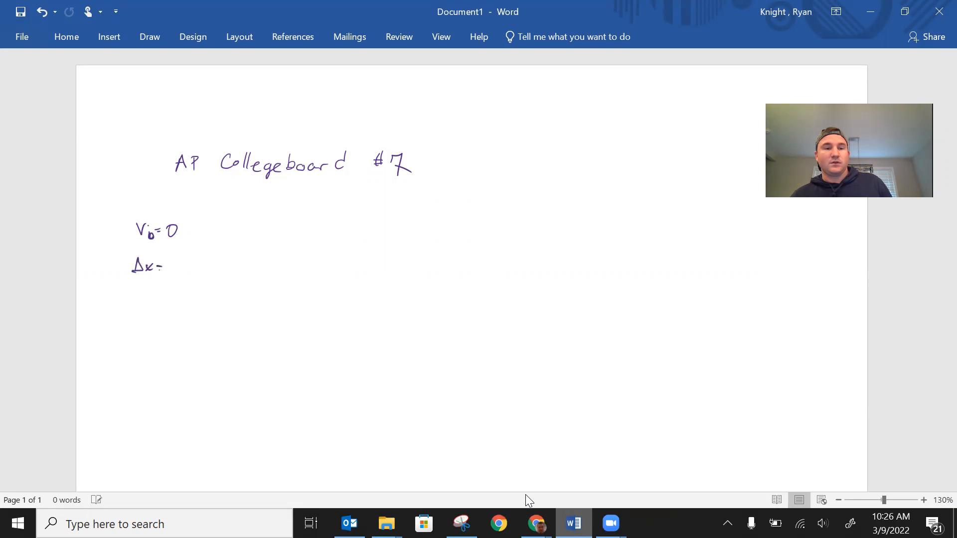
text(2.5)
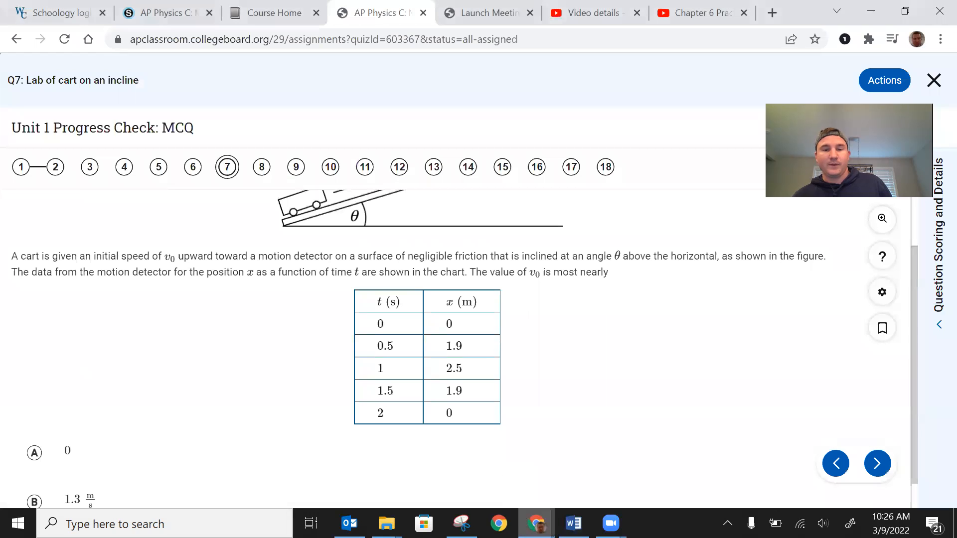
mouse_move(467, 458)
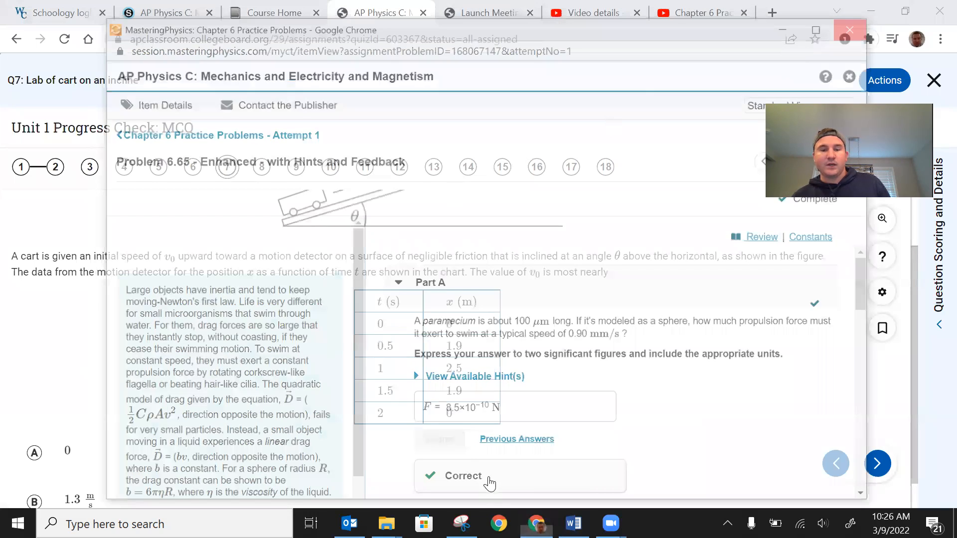
click(848, 29)
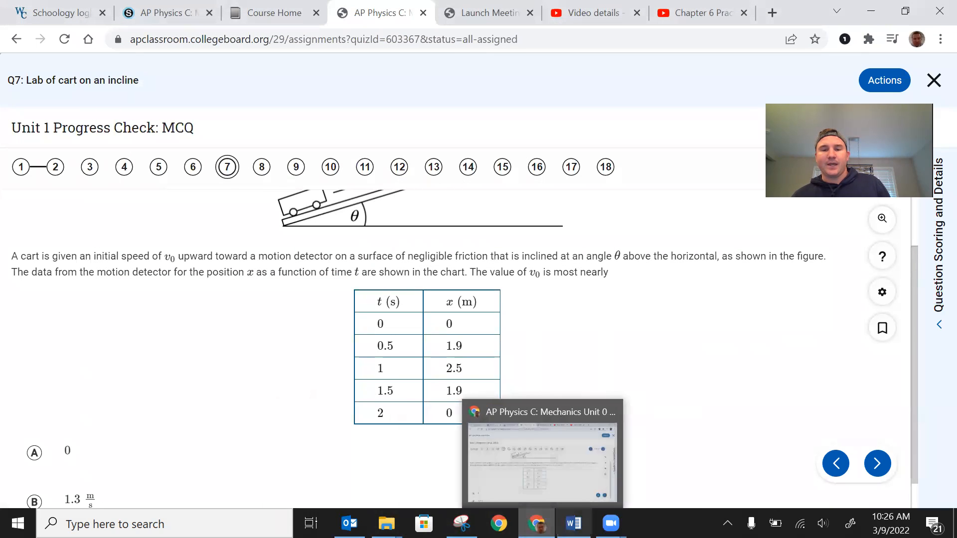
Switch from Chrome back to the Word notes showing V0 = 0 and Δx = -2.5 m
click(571, 524)
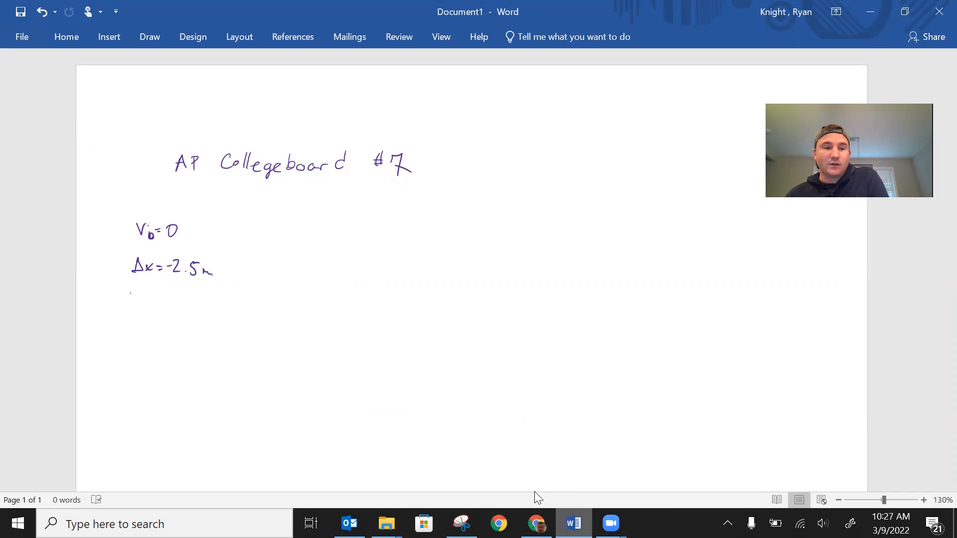
Write t = 1 s, V = ?, and Δx = (V0 + Vf)/2 · t with -2.5 substituted
text(t = 1 s)
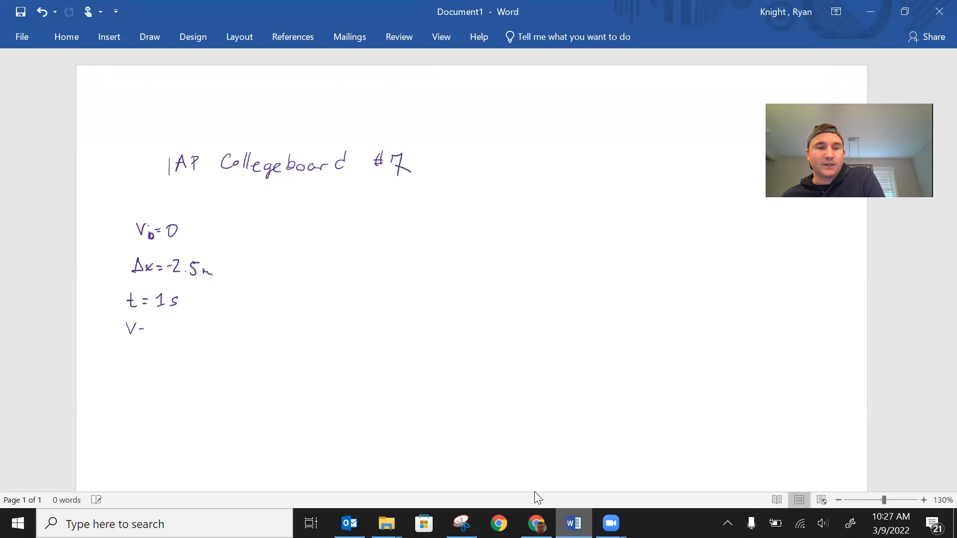
text(= ?)
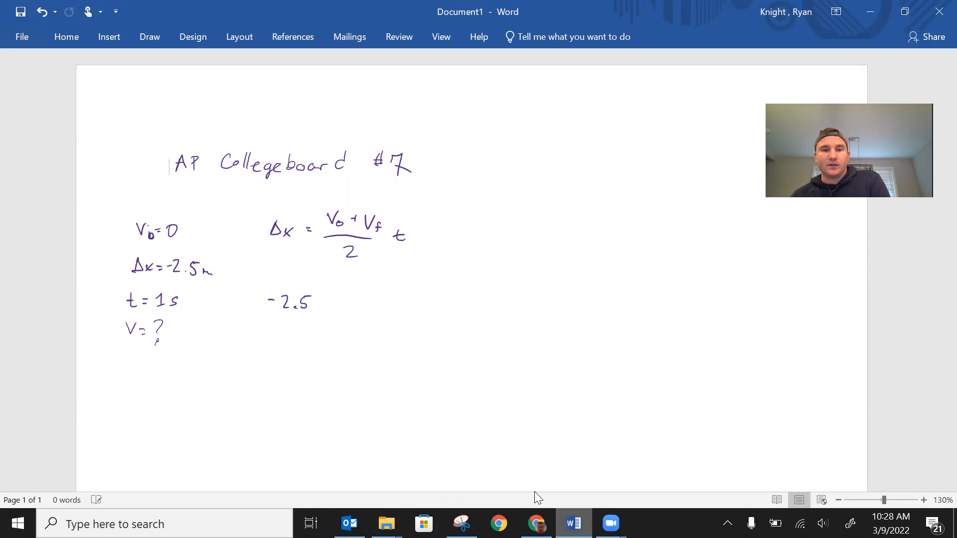
Write -2.5 = Vf/2 · (1) giving -5 = Vf, and sketch the arched up-and-back path
drag(318, 302, 332, 302)
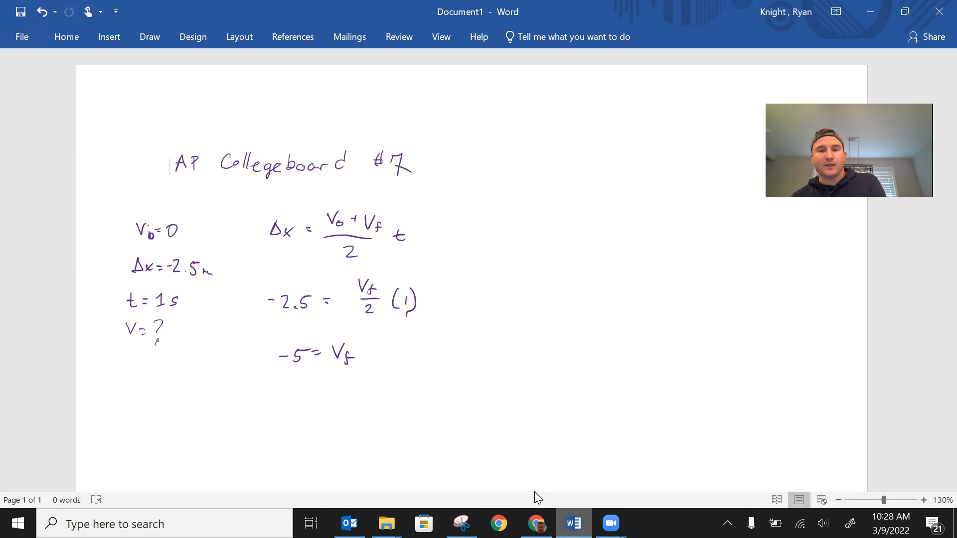
drag(511, 293, 599, 207)
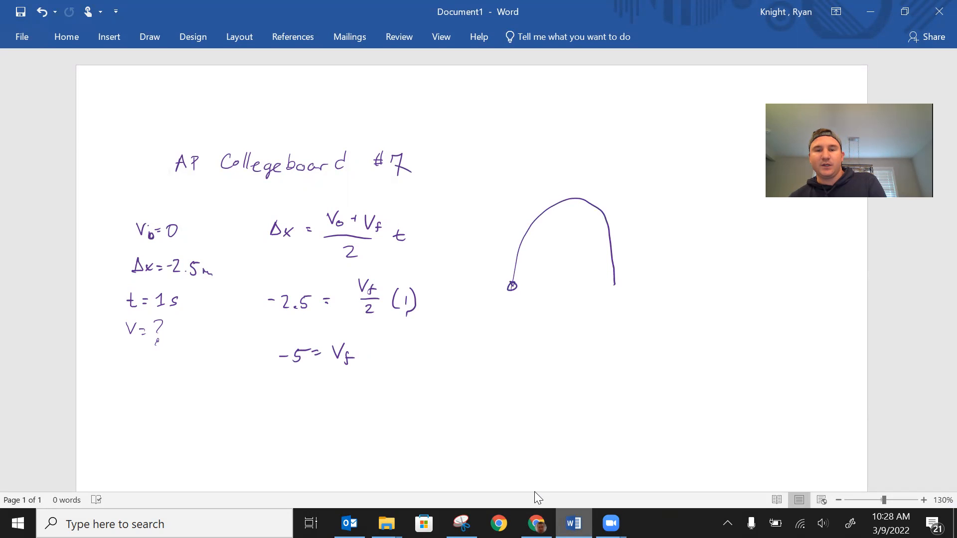
Draw upward V1 and downward V2 arrows at the arch ends set equal, and add a = ?
drag(512, 287, 510, 253)
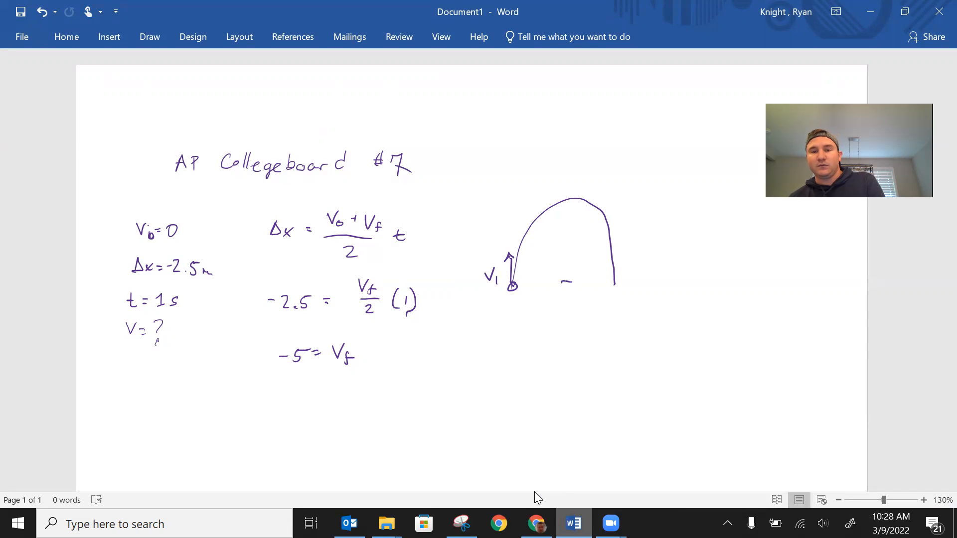
drag(615, 280, 615, 314)
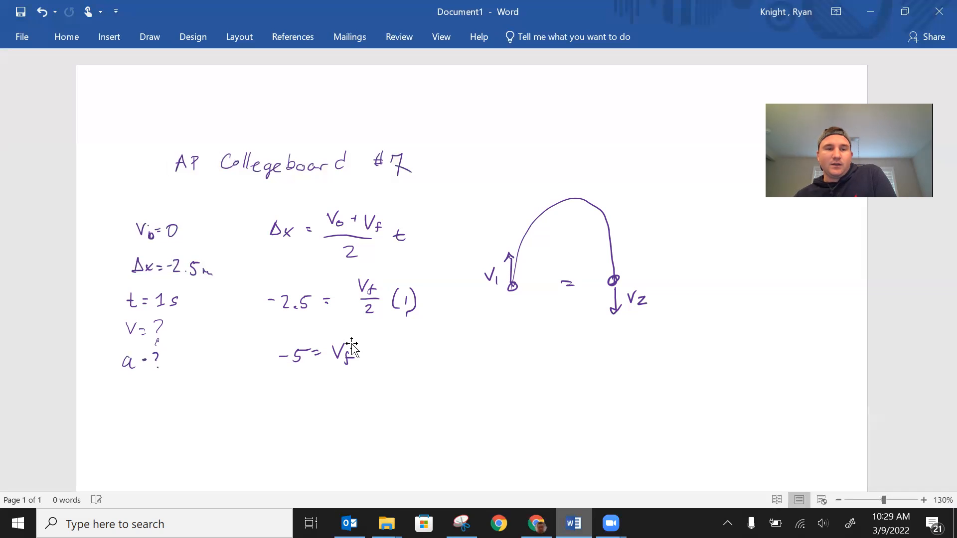
Write Δx = V0t + ½at², cross out V0t, and substitute -2.5 = ½a(1)²
drag(467, 375, 482, 364)
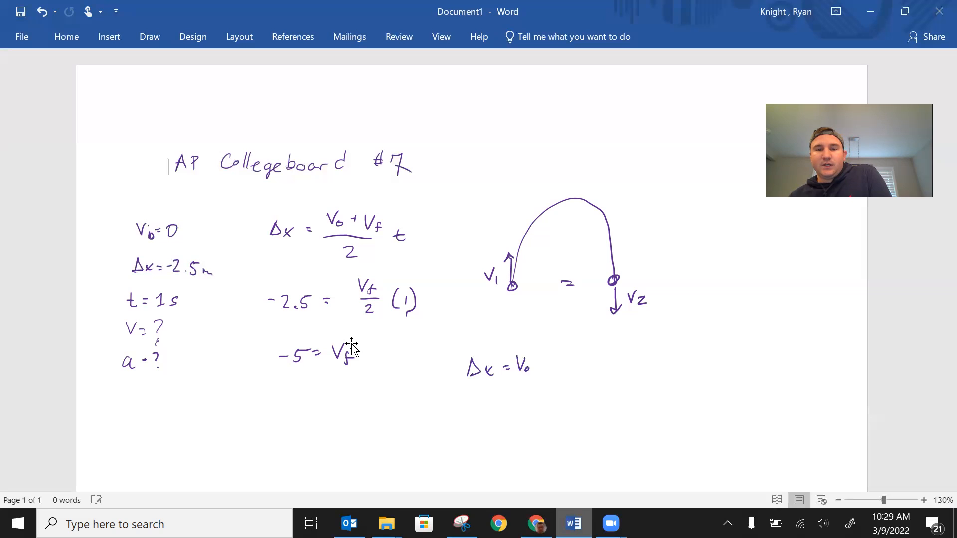
text(t)
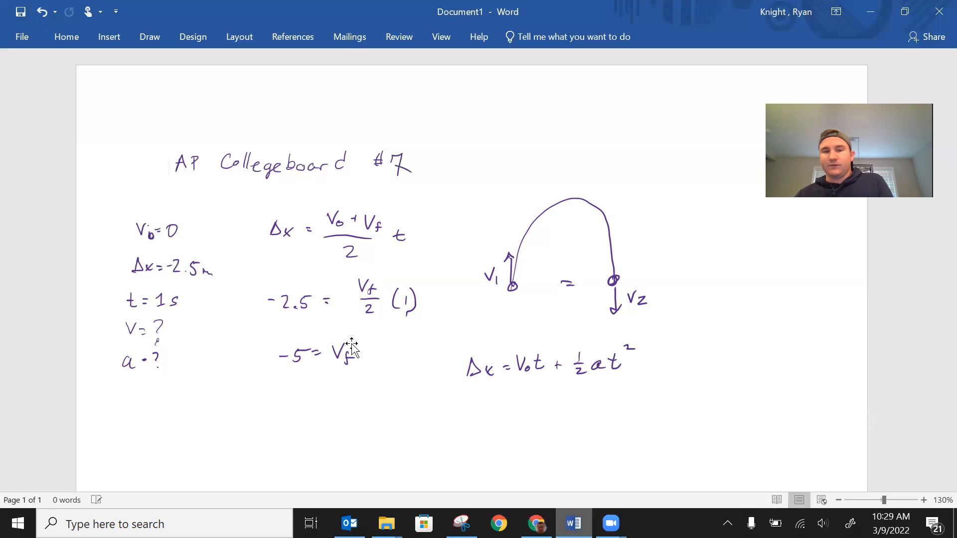
drag(516, 369, 565, 335)
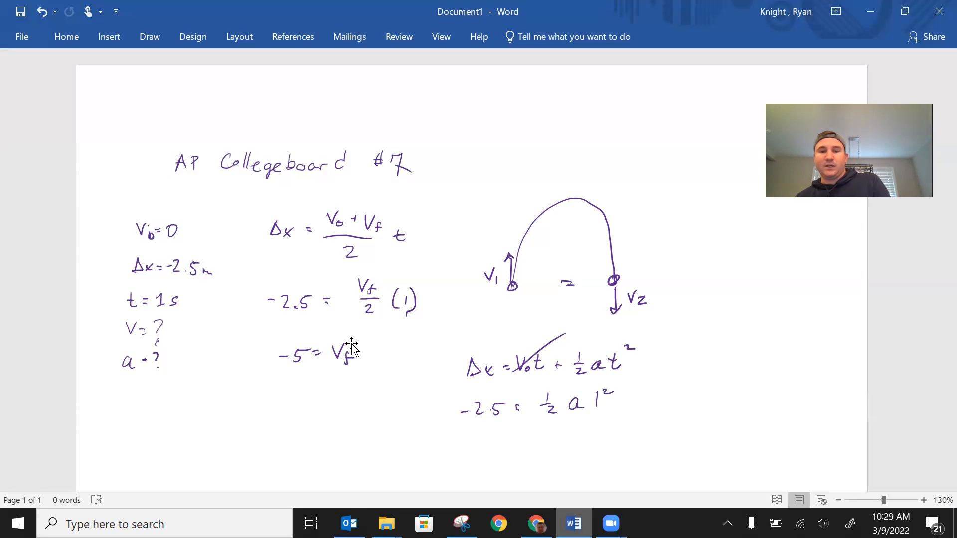
Solve -5 = a, then write Vi = Vf + at with Vf circled
drag(458, 446, 503, 446)
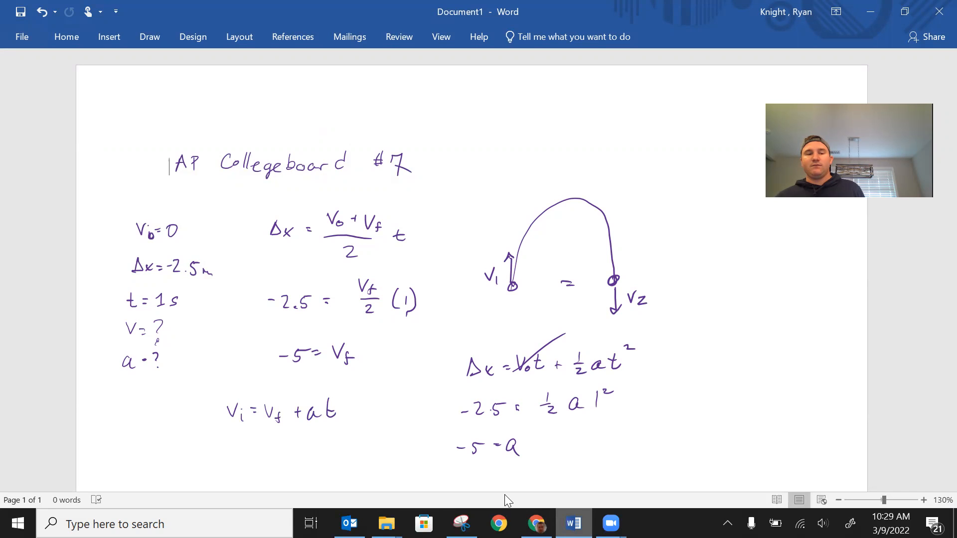
drag(266, 403, 296, 433)
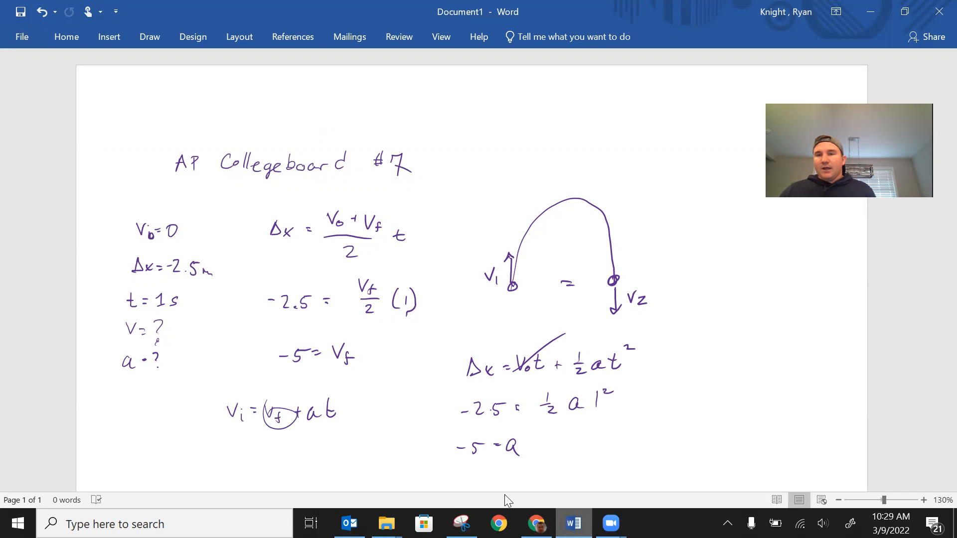